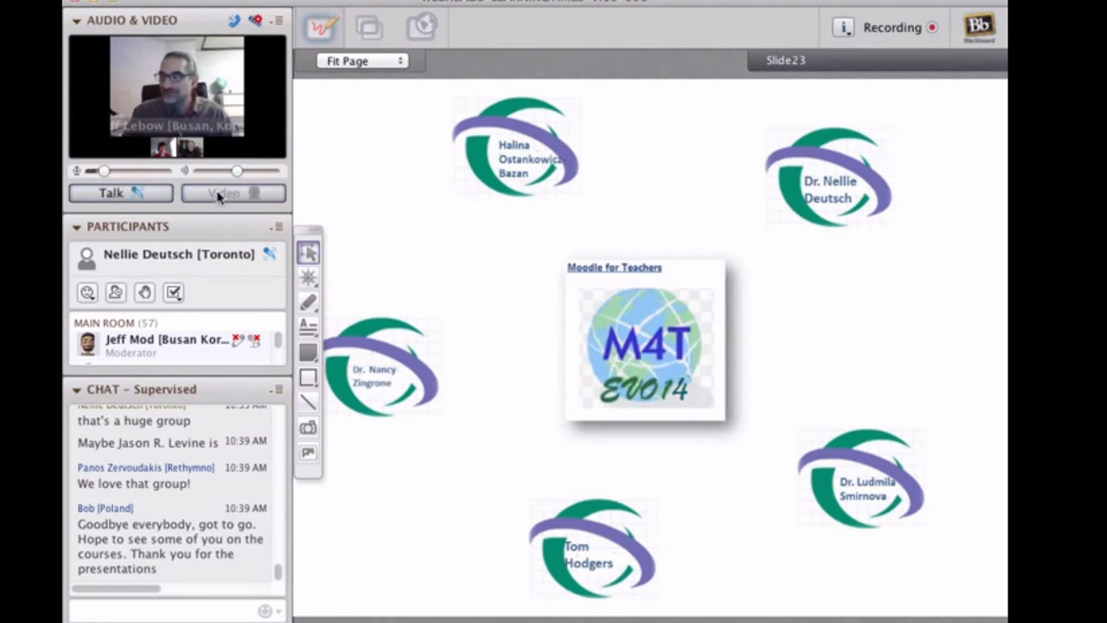
Switch from the M4T whiteboard slide to a Web Tour of the 2014_MOODLE wiki page
left_click(234, 193)
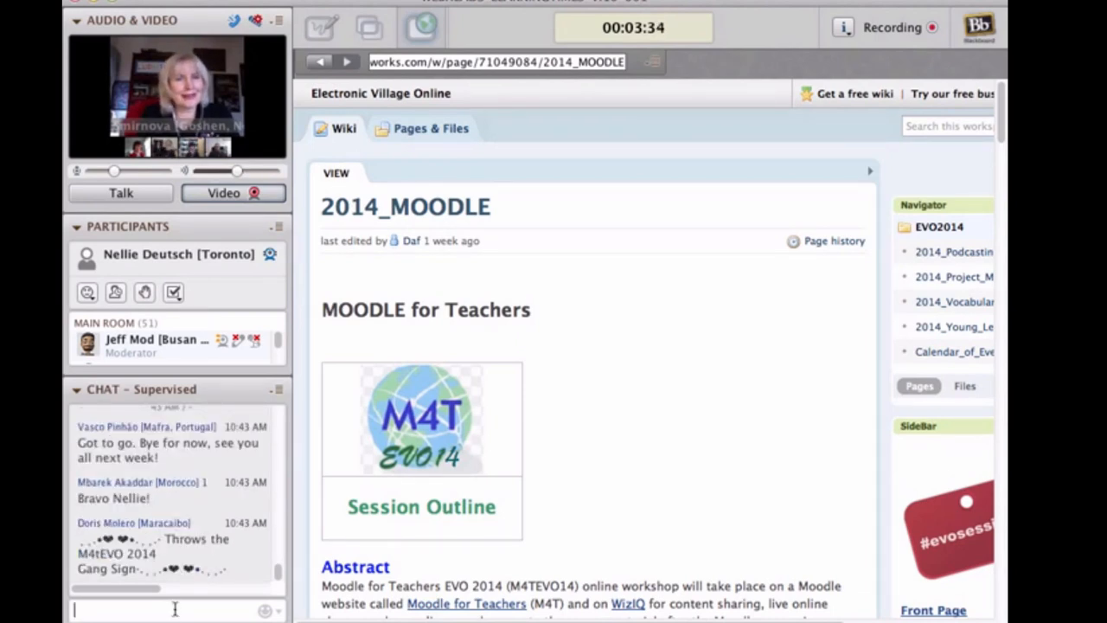
Post the chat message '102 came to yesterday's meet', correcting the typo
type("102")
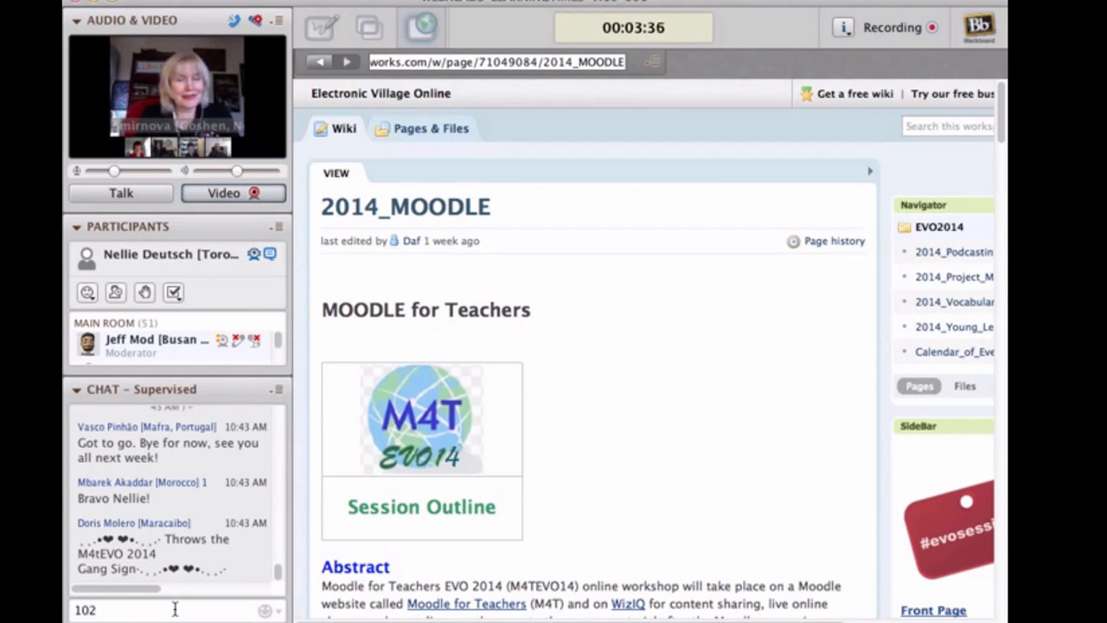
type("came to")
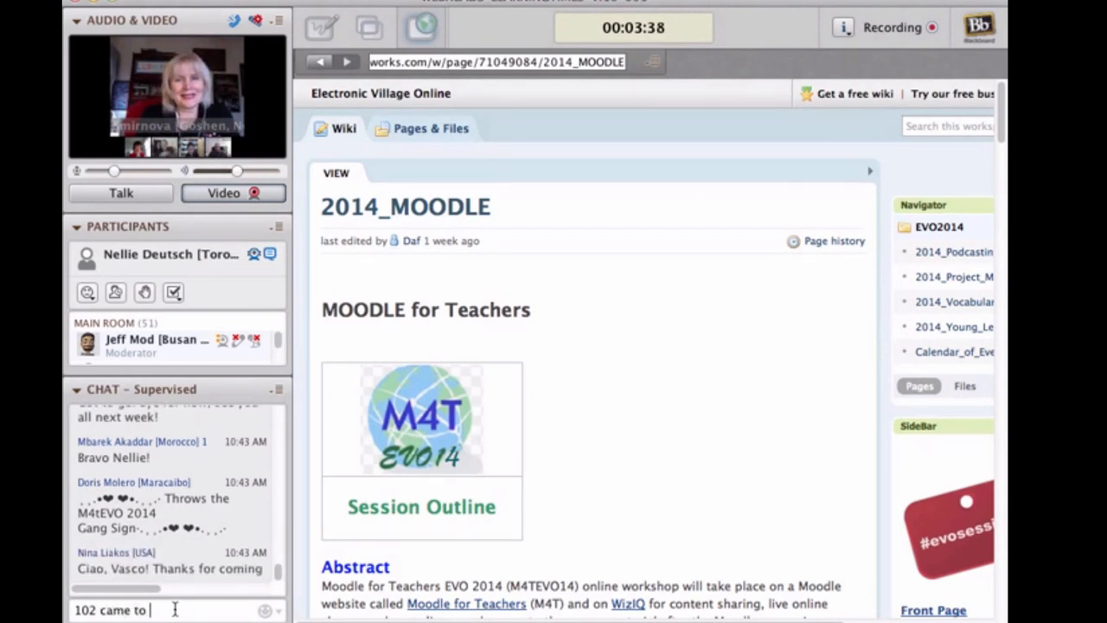
type("yest")
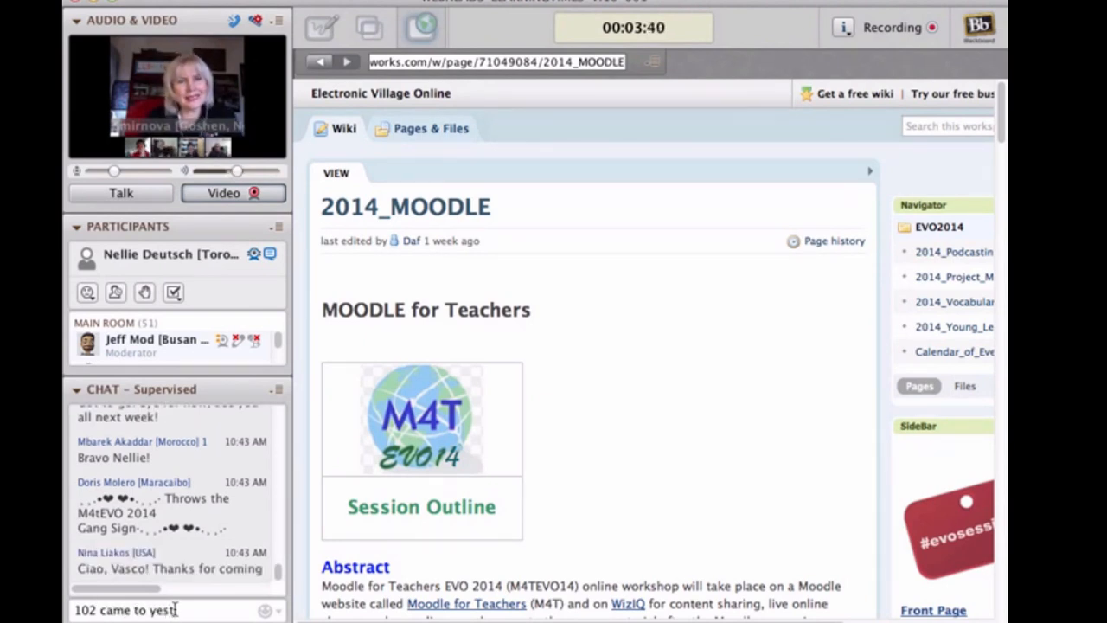
type("erx")
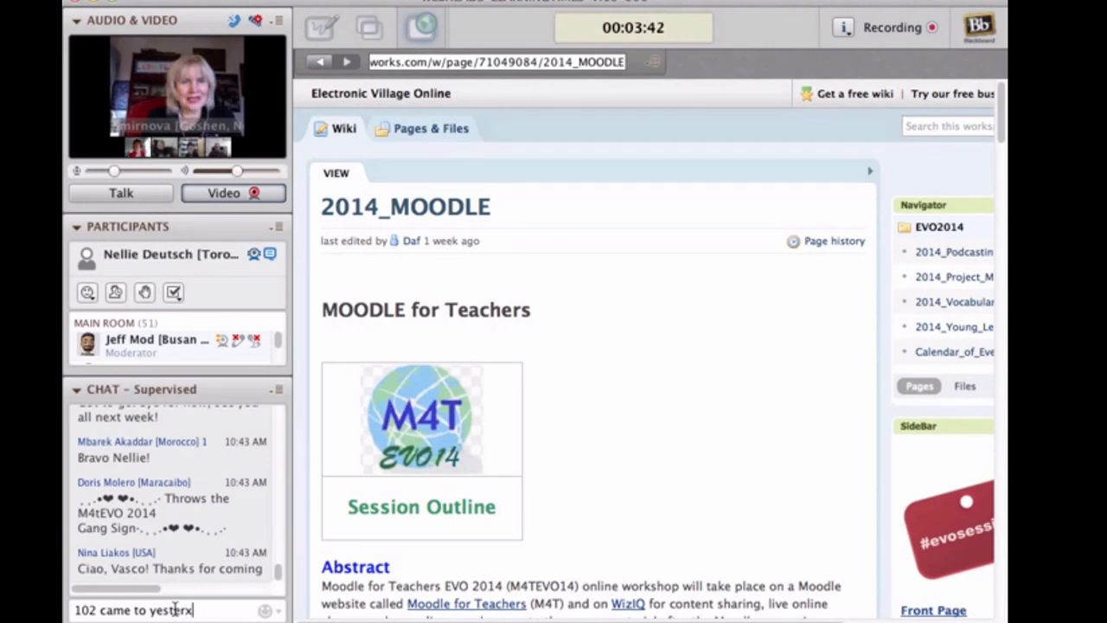
key("Backspace")
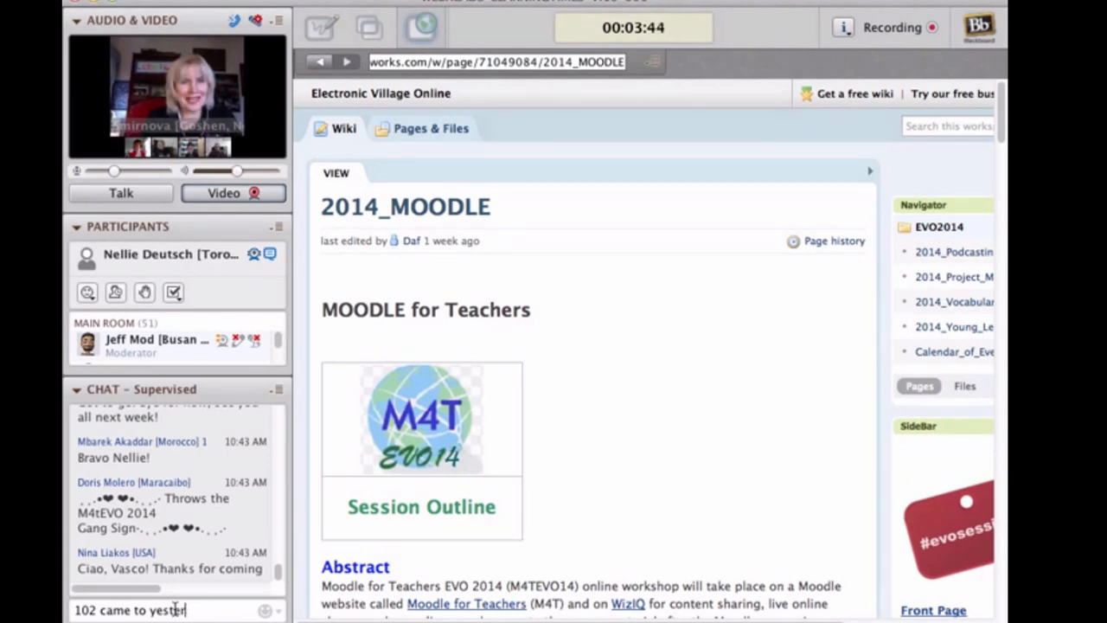
type("day")
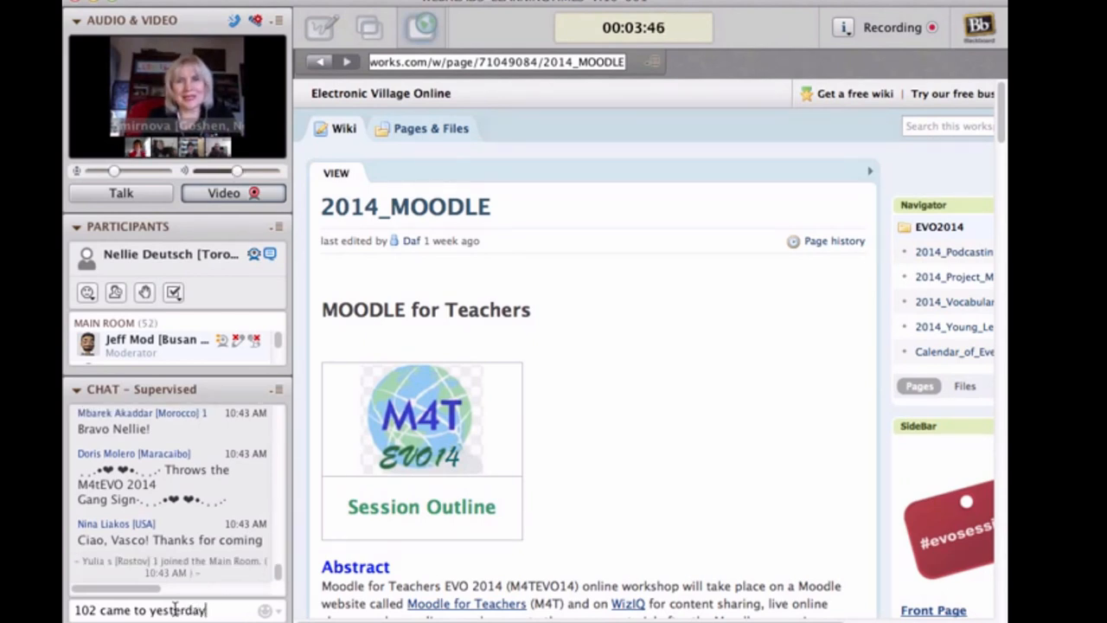
type("'s meet")
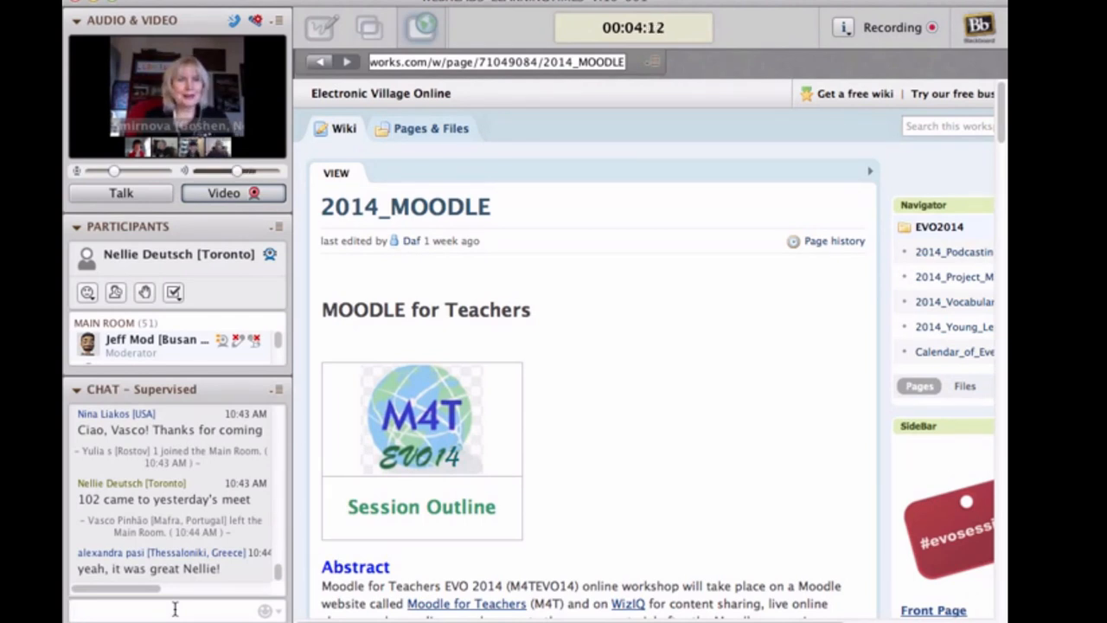
Post chat messages greeting Alexandra and saying 'the participants are very very very active'
type("Hi")
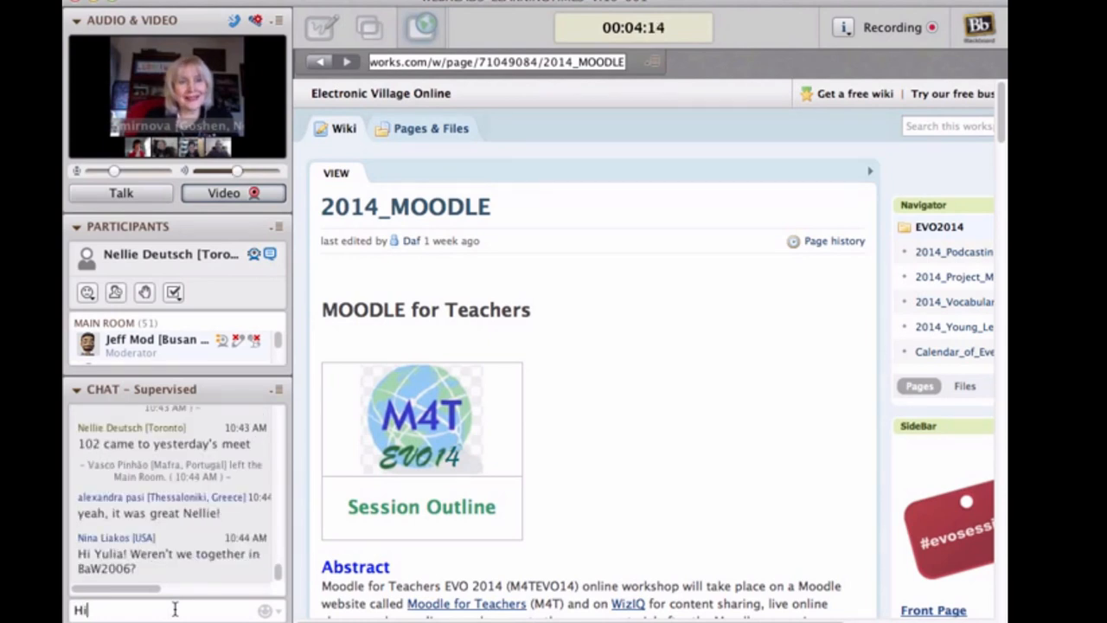
type("Alexa")
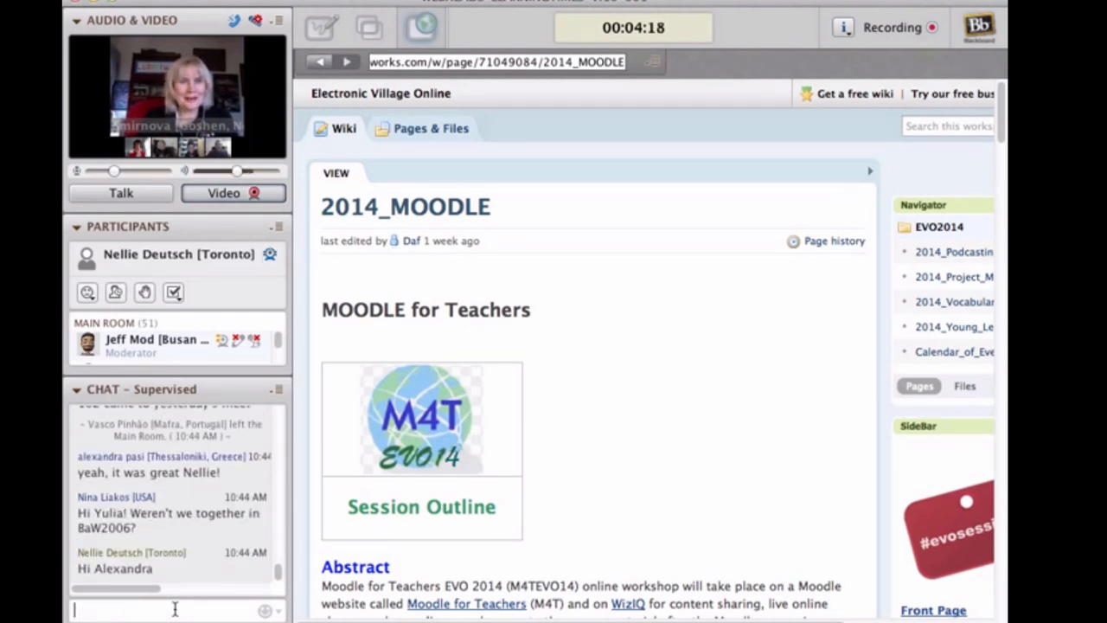
type("the pa")
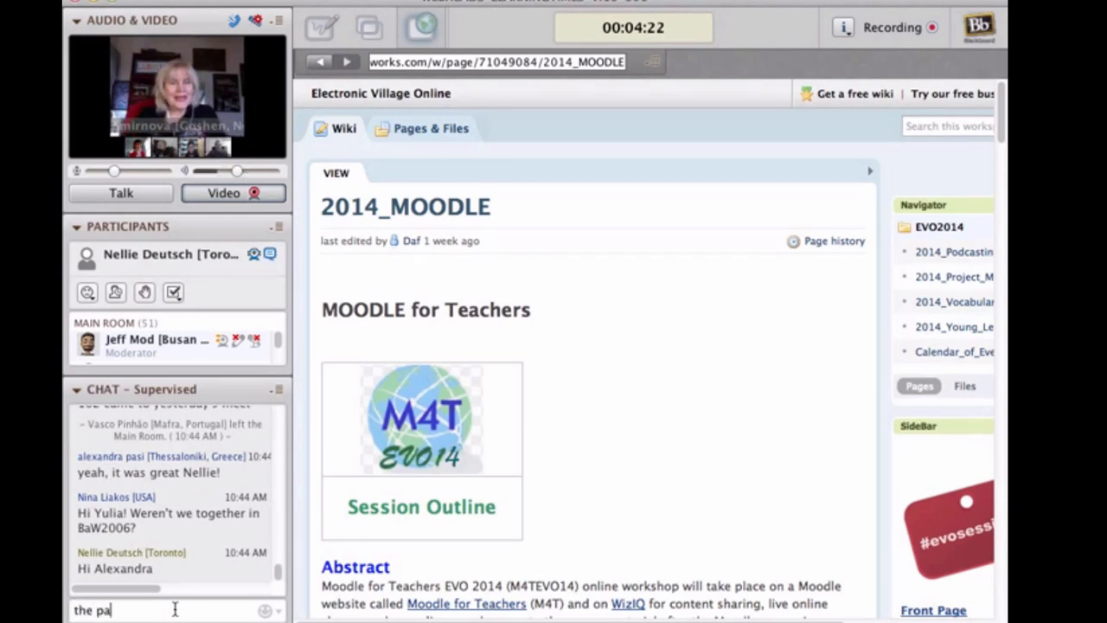
type("rticipants are")
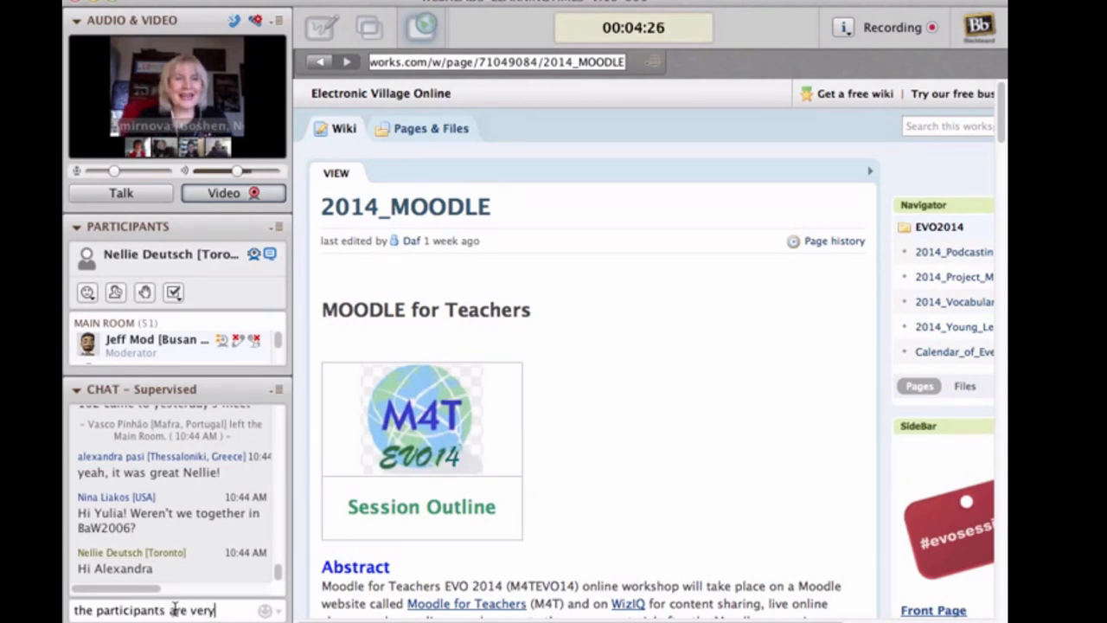
type("very very")
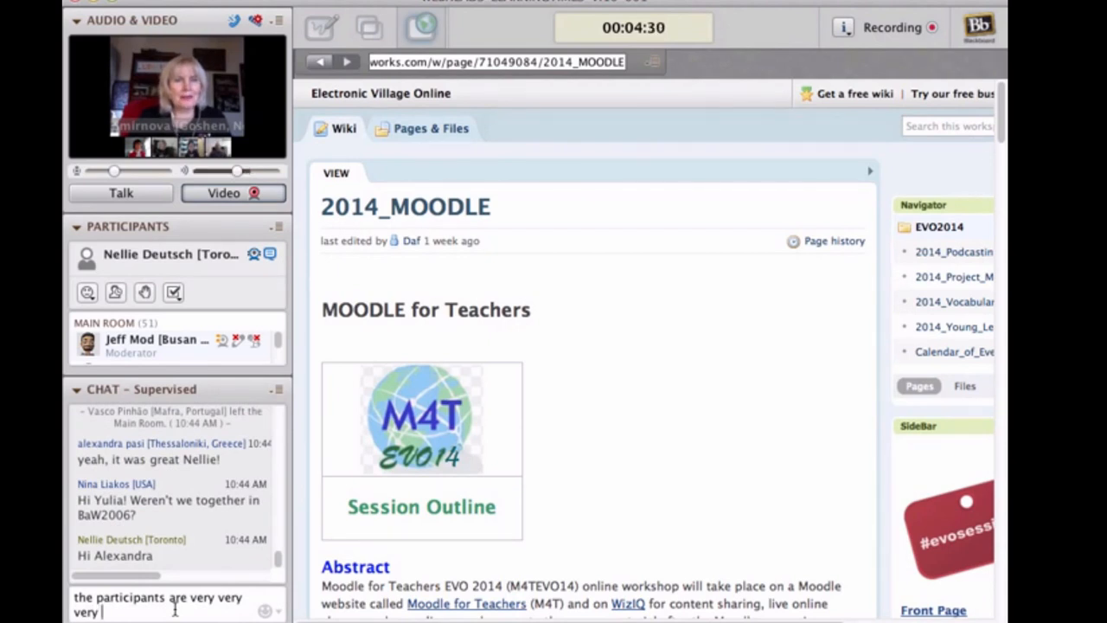
type("act")
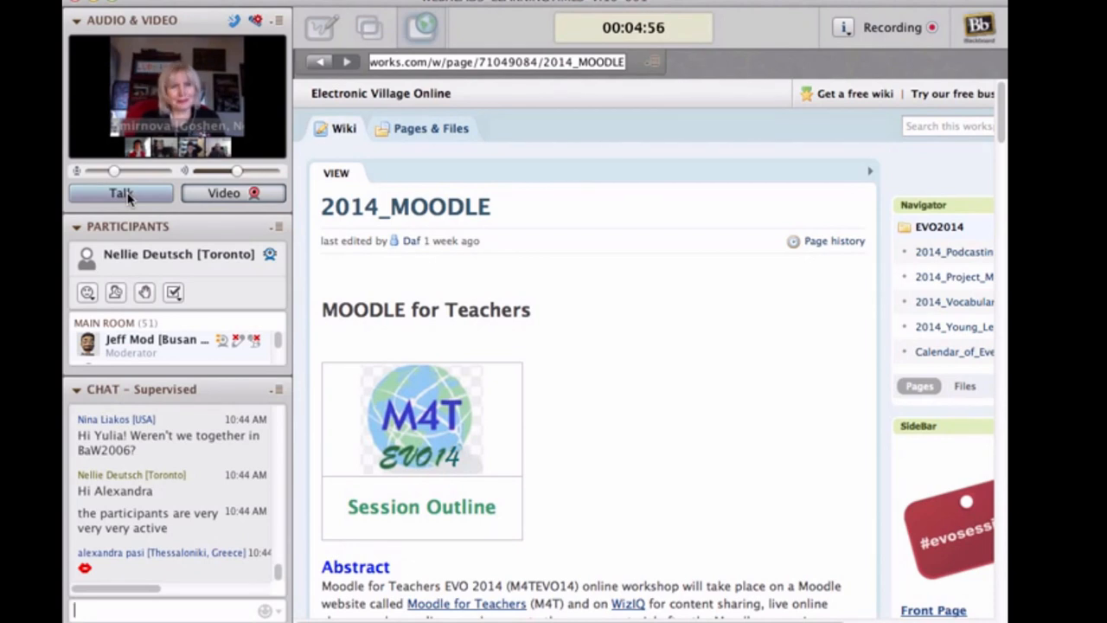
left_click(120, 193)
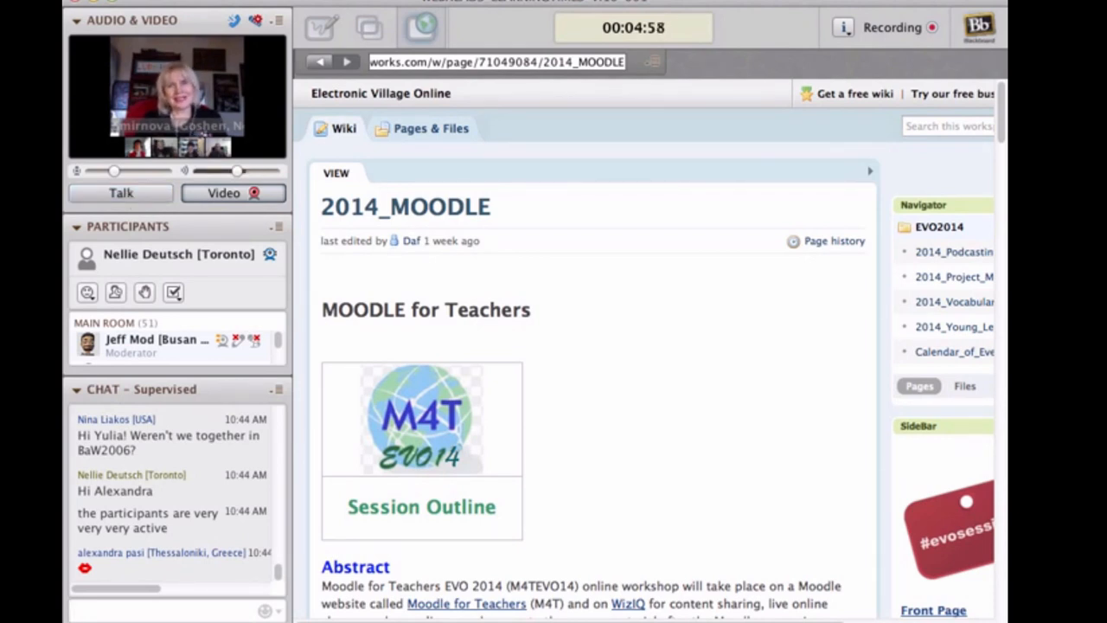